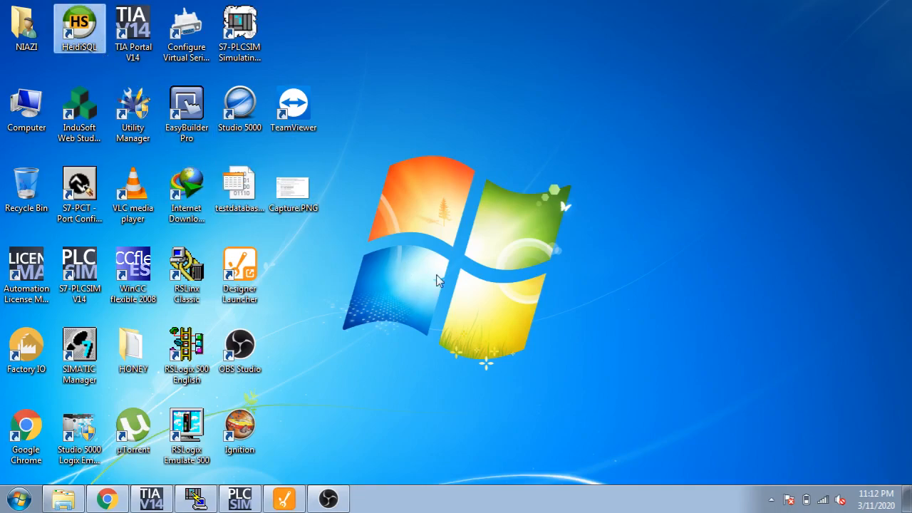
# Bring up the wireless connection's details showing IPv4 address 192.168.0.102.
pyautogui.doubleClick(79, 28)
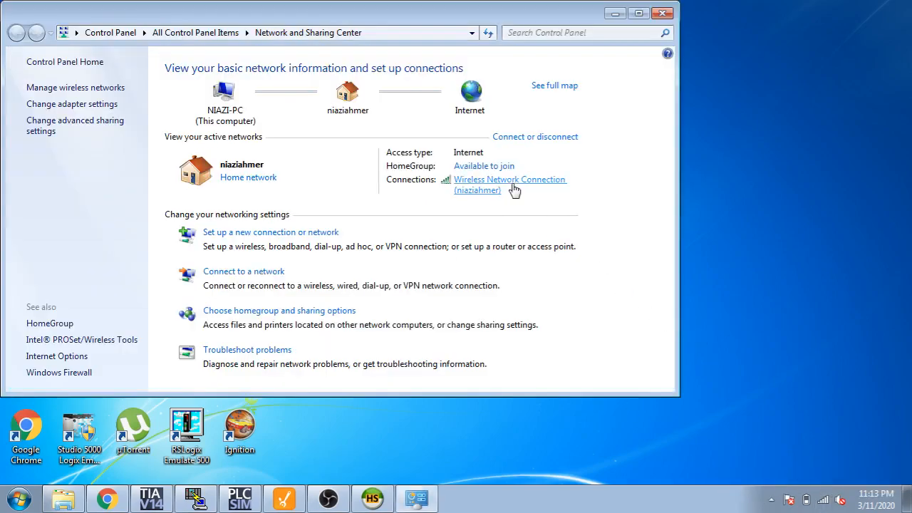
pyautogui.click(510, 183)
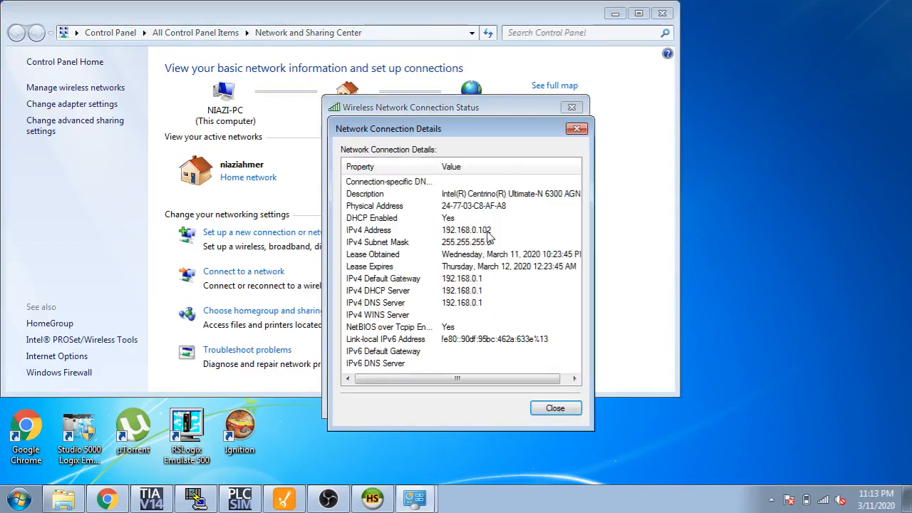
pyautogui.click(555, 407)
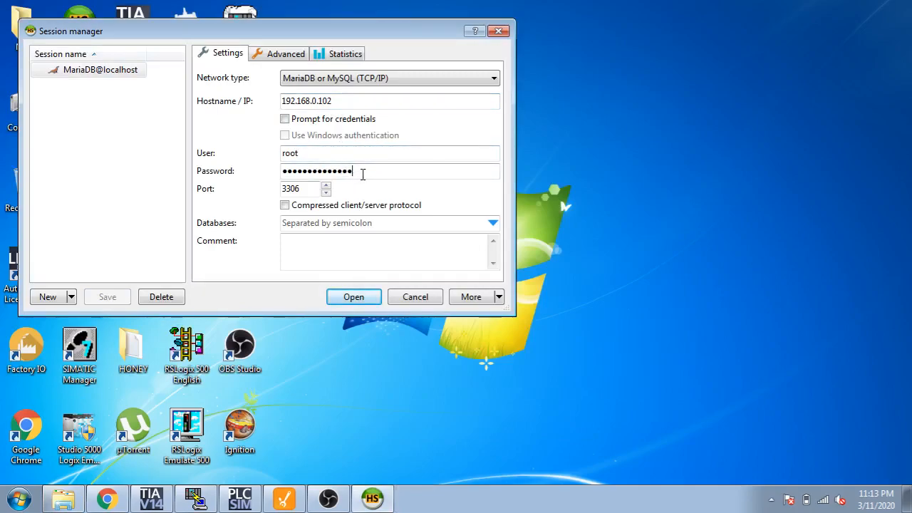
# Adjust the MariaDB@localhost session to host 192.168.0.102, user root, port 3306.
pyautogui.click(100, 70)
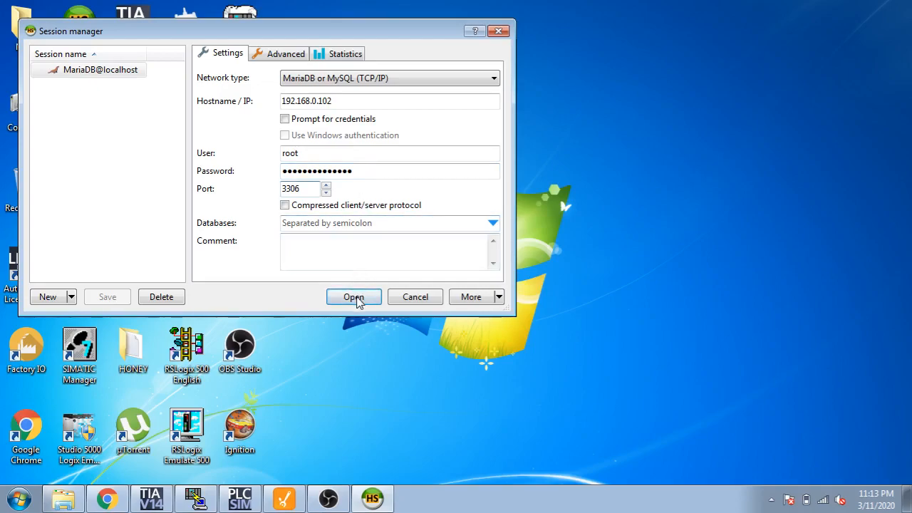
# Connect to the server and start a new table named Siemens in the siemens database.
pyautogui.click(353, 297)
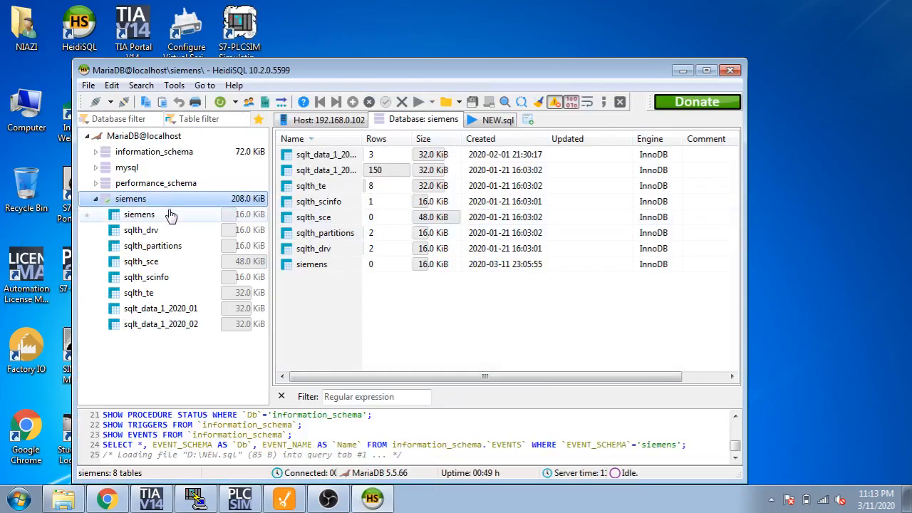
pyautogui.doubleClick(139, 214)
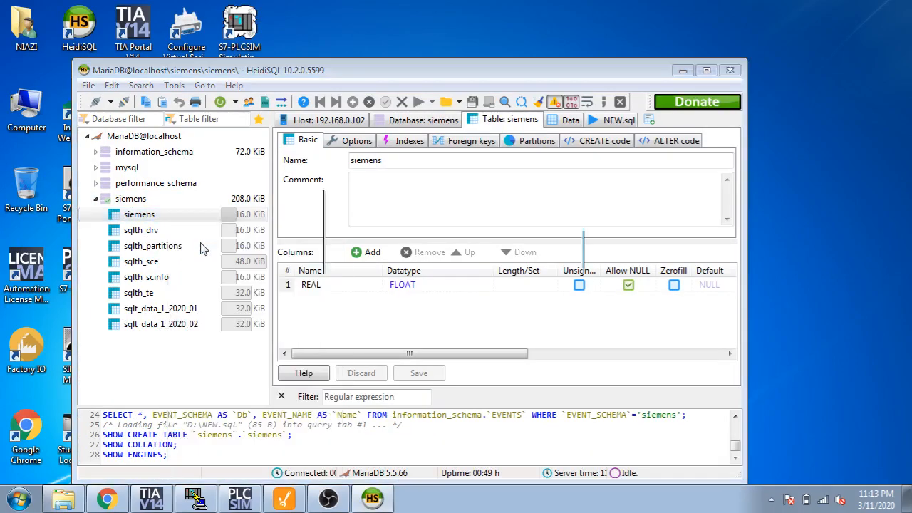
pyautogui.click(94, 198)
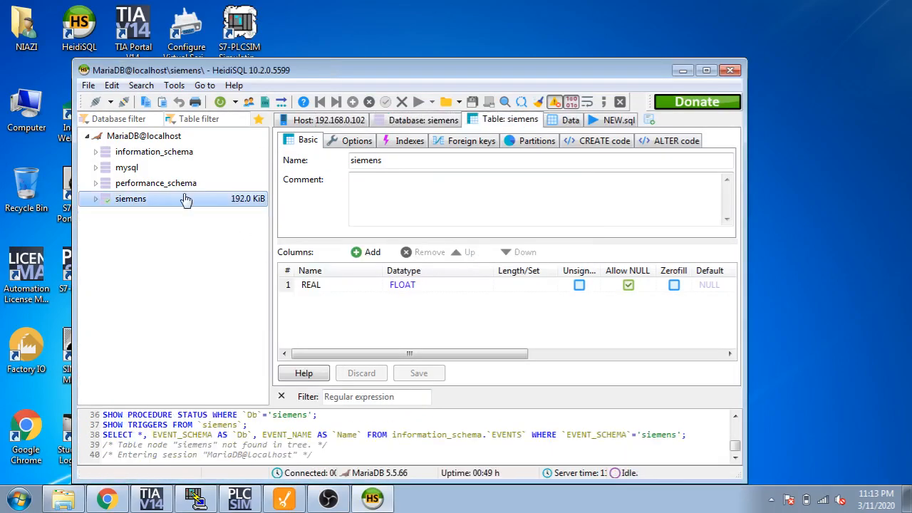
pyautogui.rightClick(131, 198)
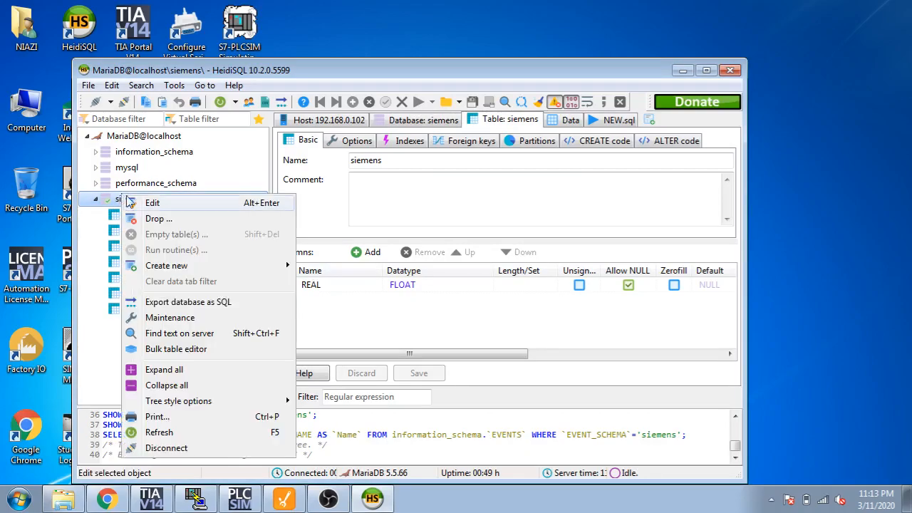
pyautogui.moveTo(166, 265)
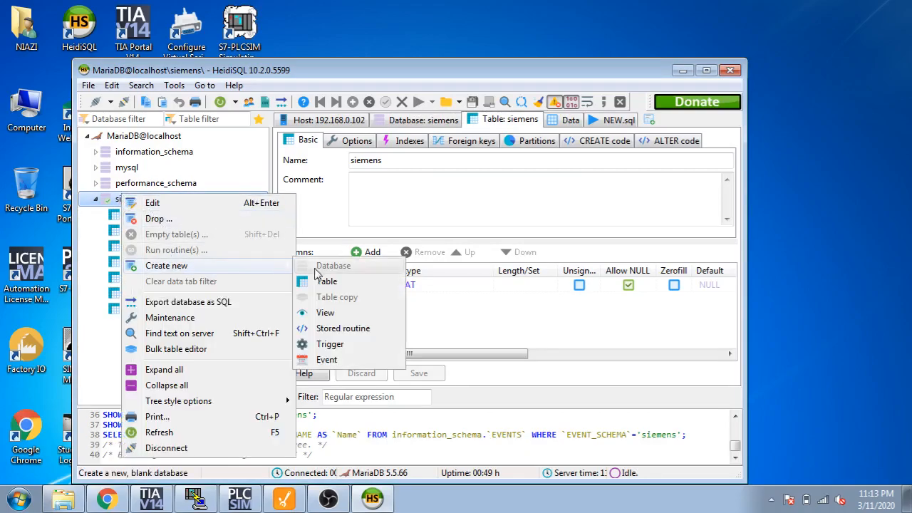
pyautogui.click(327, 281)
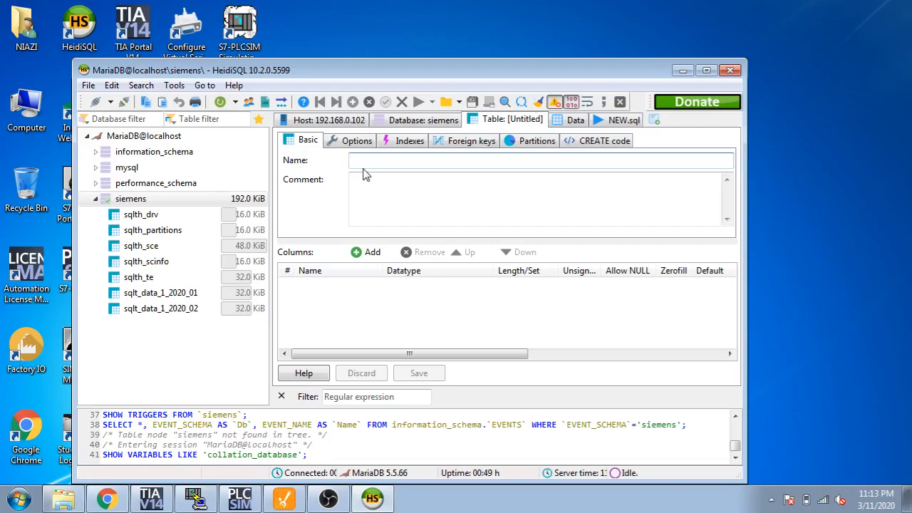
pyautogui.write('Siemens')
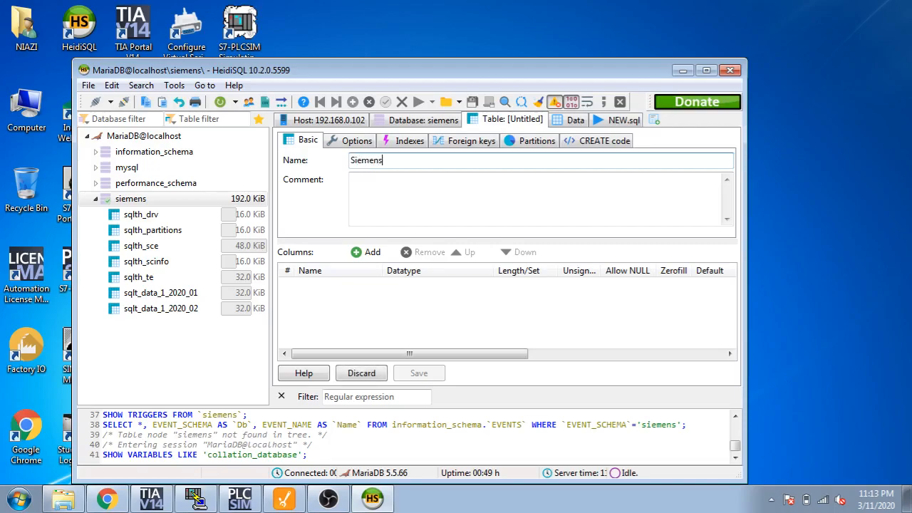
# Add a single column REAL with datatype FLOAT and save the Siemens table.
pyautogui.click(366, 252)
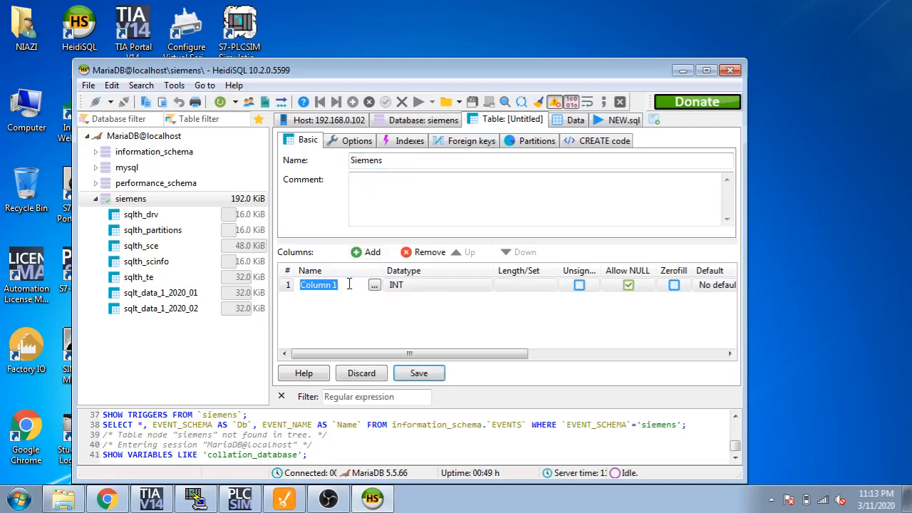
pyautogui.write('TAN')
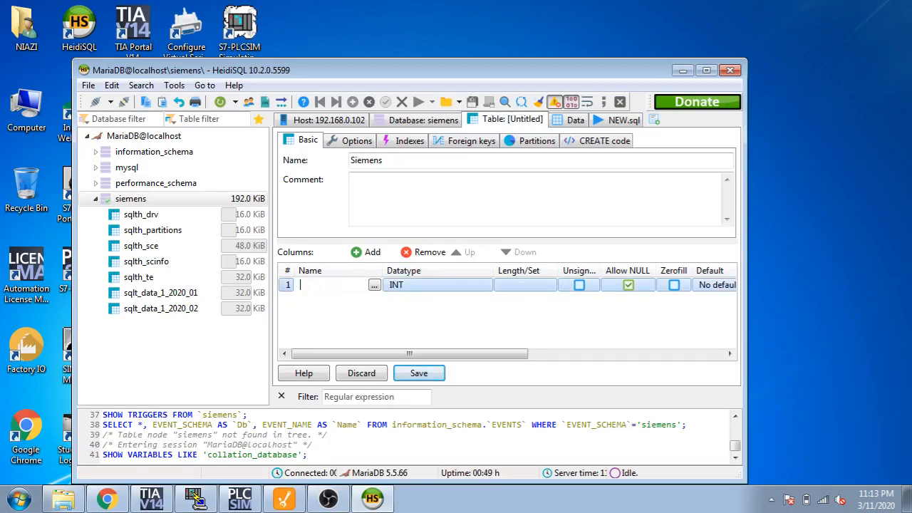
pyautogui.write('REAL')
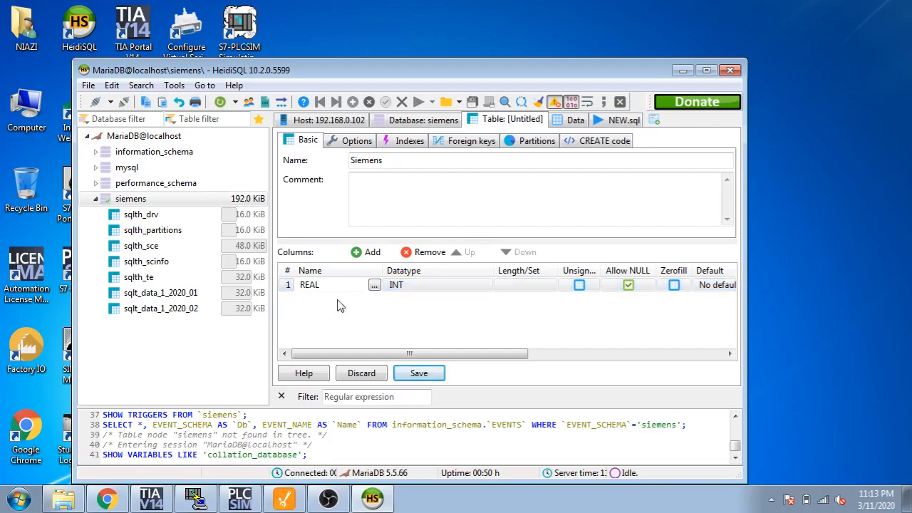
pyautogui.click(438, 284)
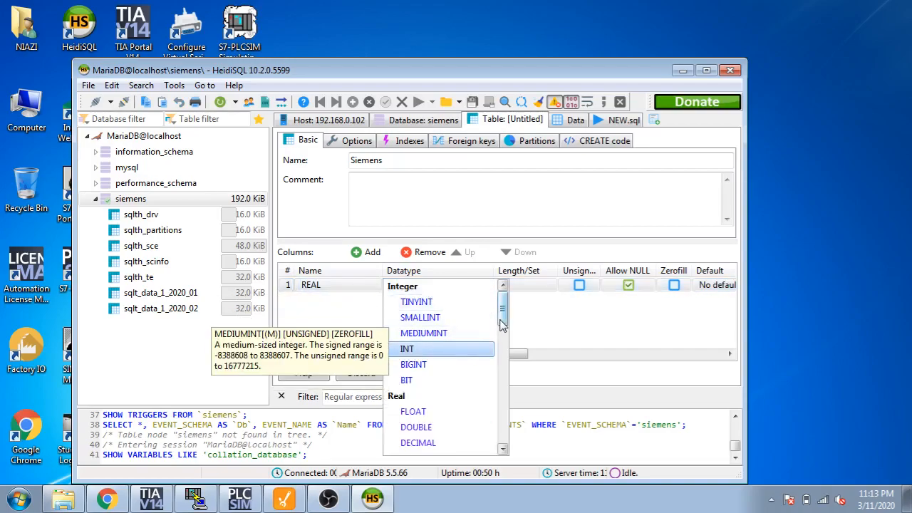
pyautogui.click(412, 411)
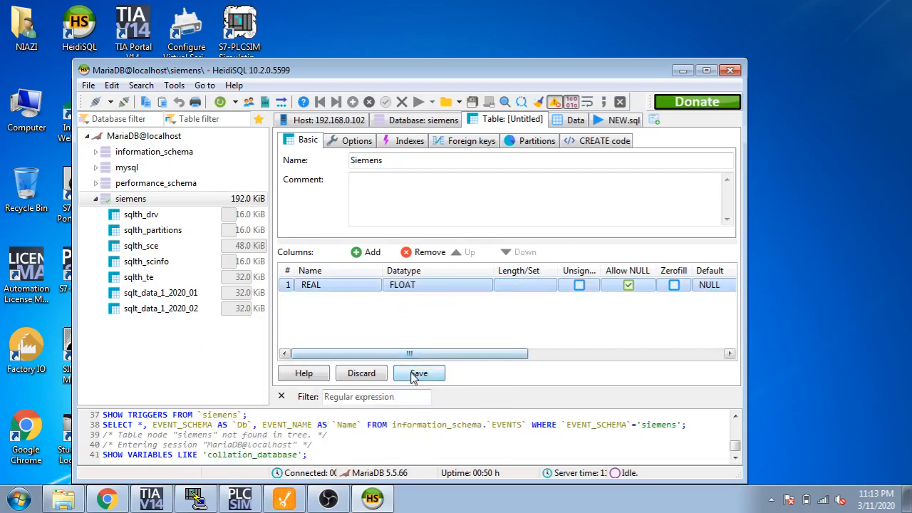
pyautogui.click(418, 373)
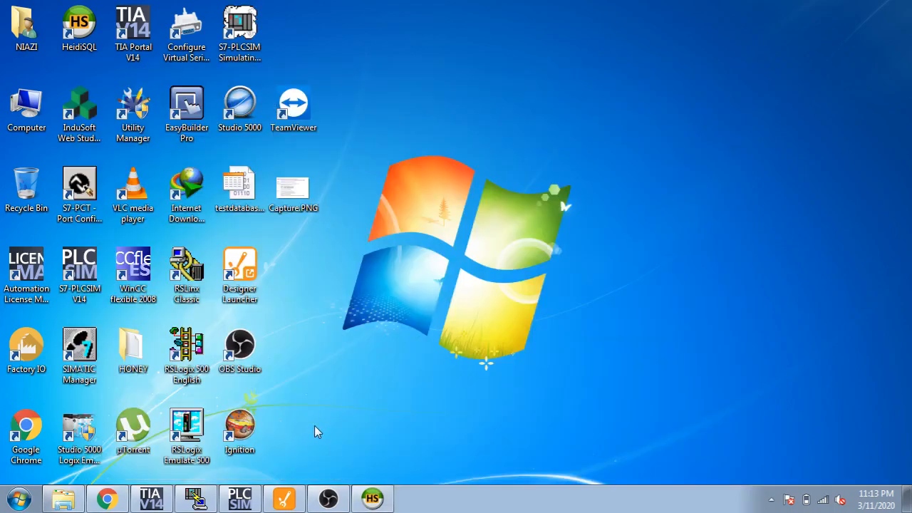
# Switch to the Ignition Gateway page, reset the trial and start a new database connection.
pyautogui.click(107, 498)
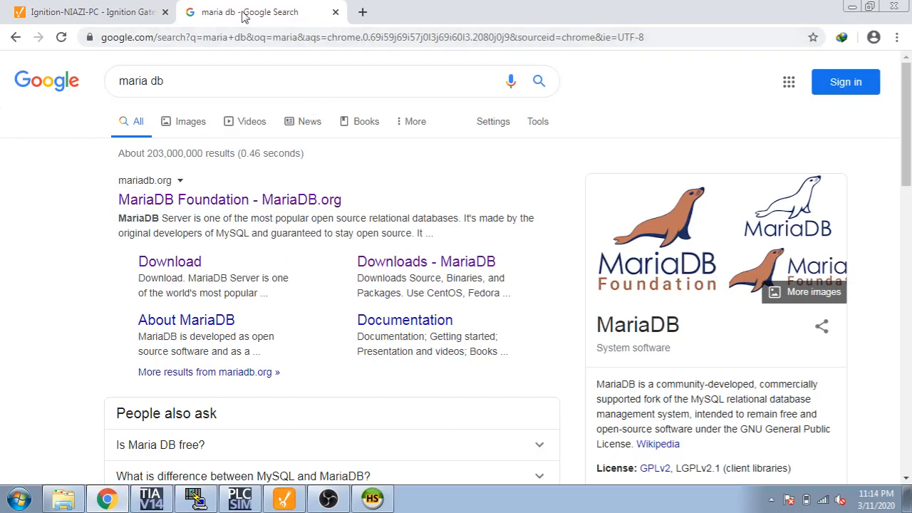
pyautogui.click(86, 12)
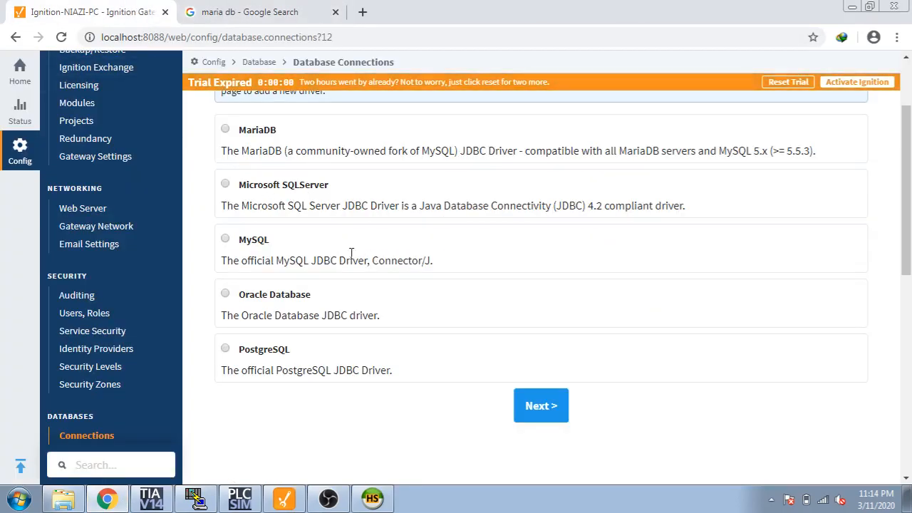
pyautogui.moveTo(771, 87)
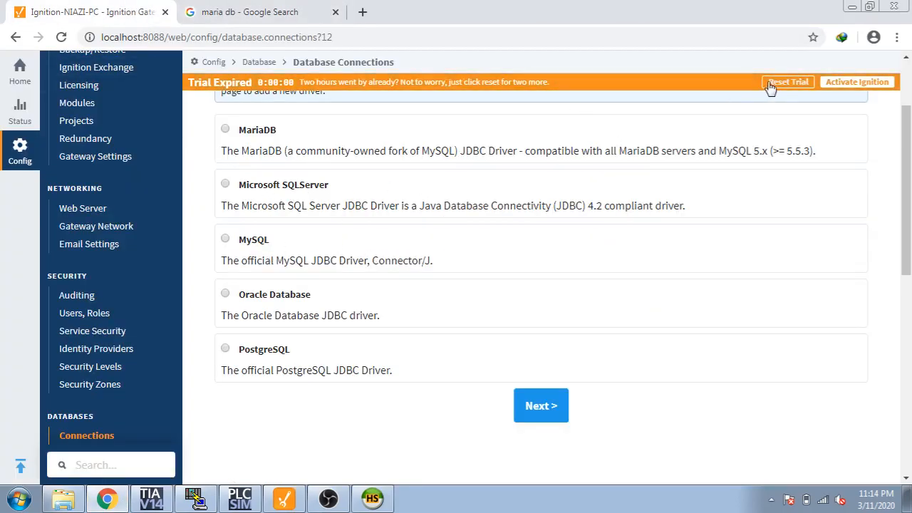
pyautogui.click(788, 81)
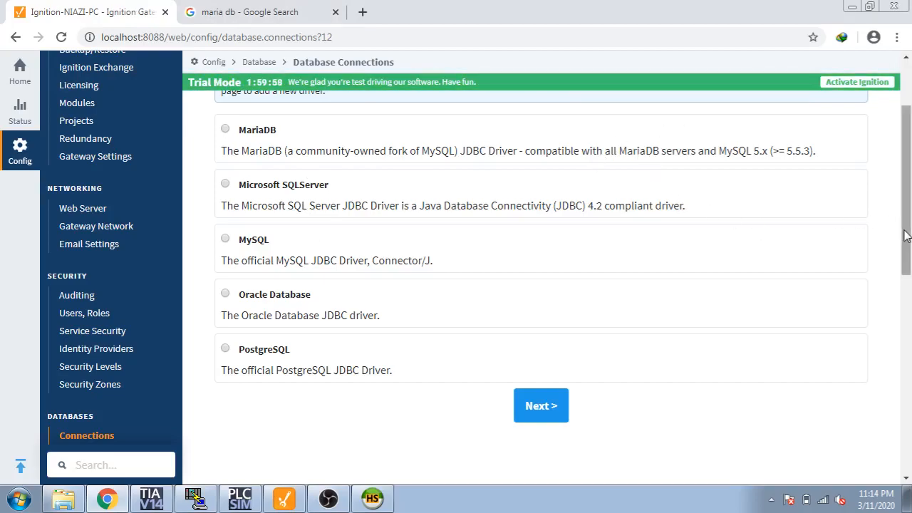
pyautogui.scroll(-3)
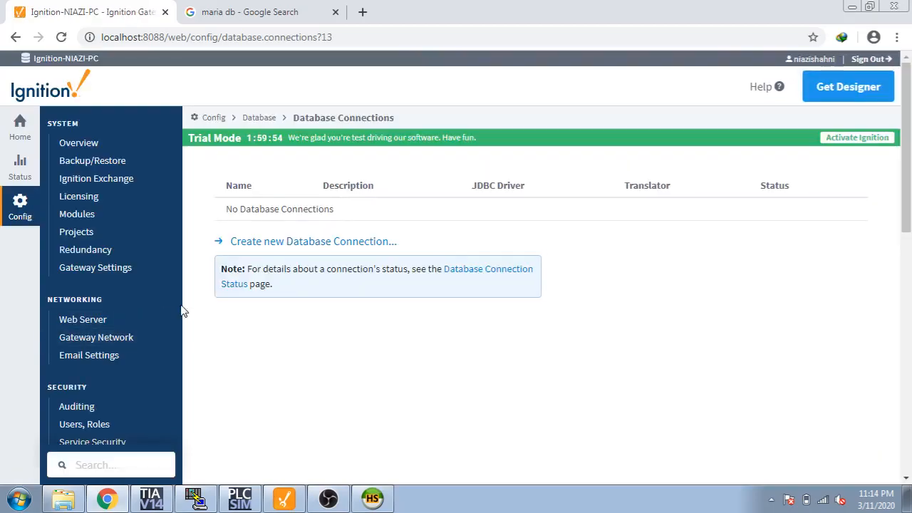
pyautogui.click(313, 241)
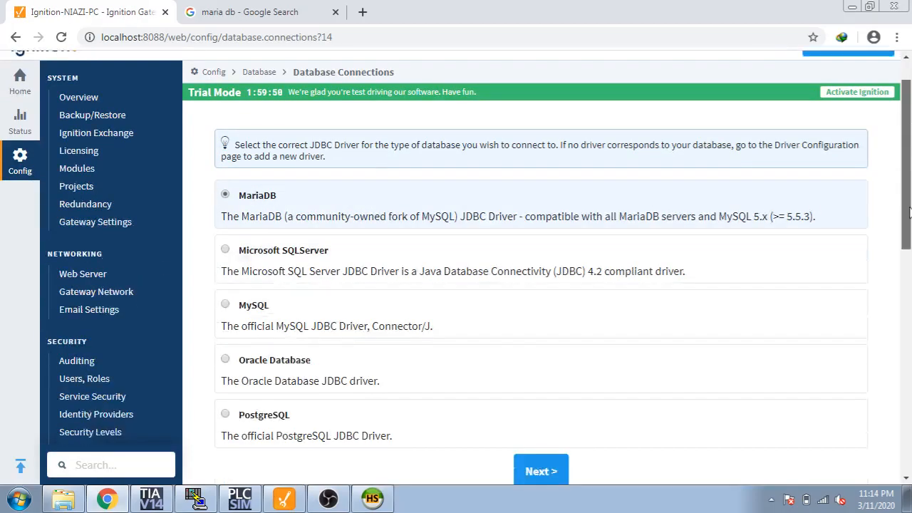
# Proceed with the MariaDB driver and name the connection Siemens.
pyautogui.click(541, 471)
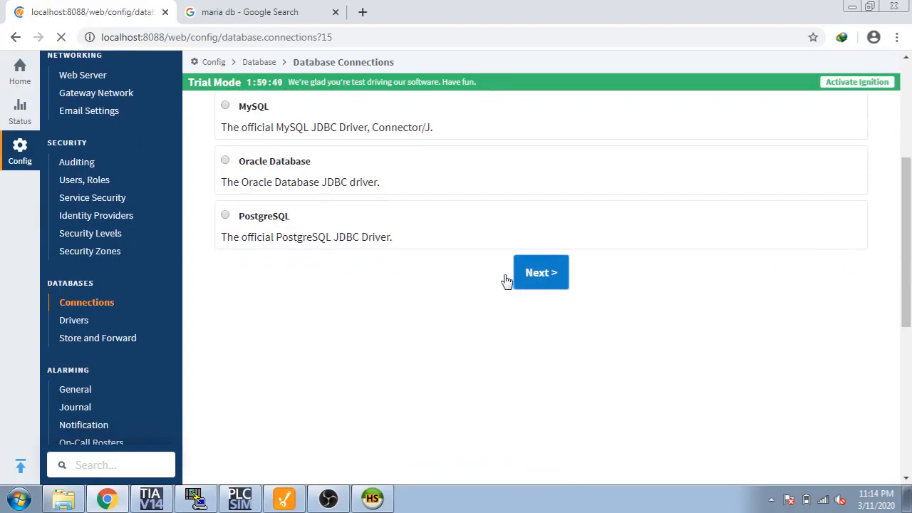
pyautogui.moveTo(442, 266)
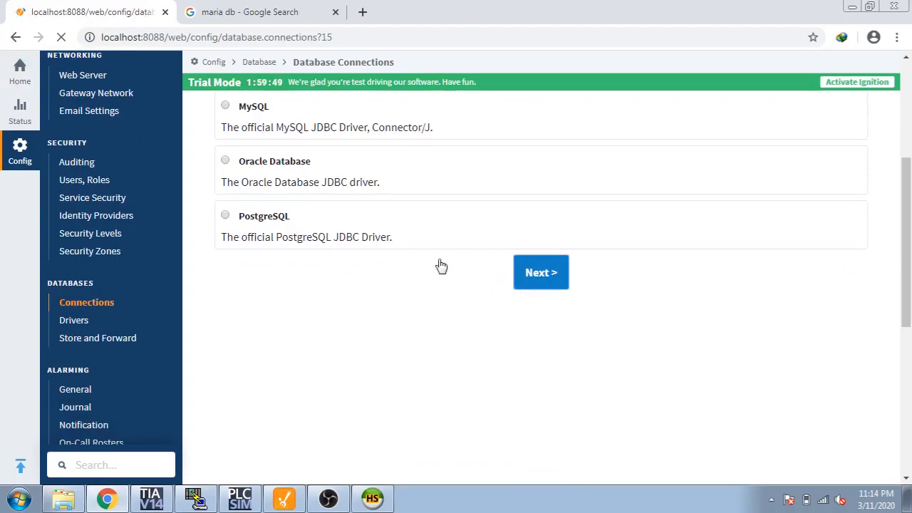
pyautogui.click(541, 272)
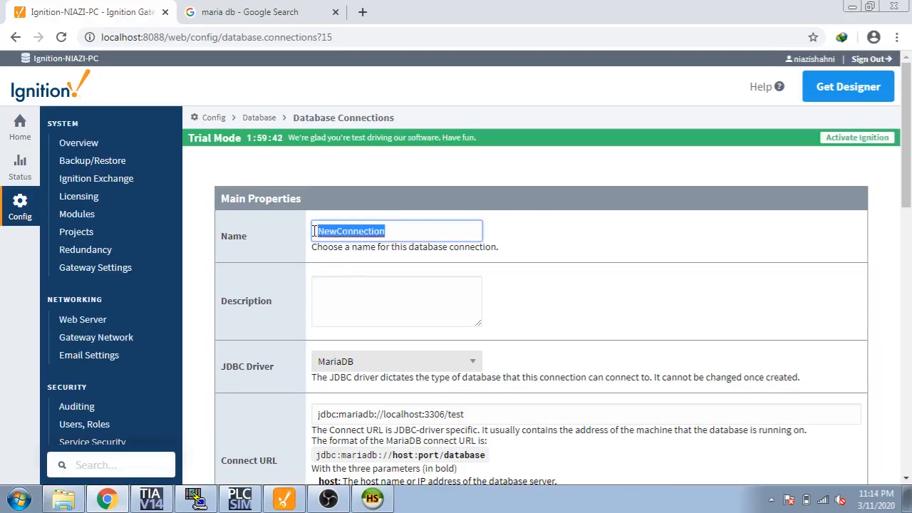
pyautogui.write('Siem')
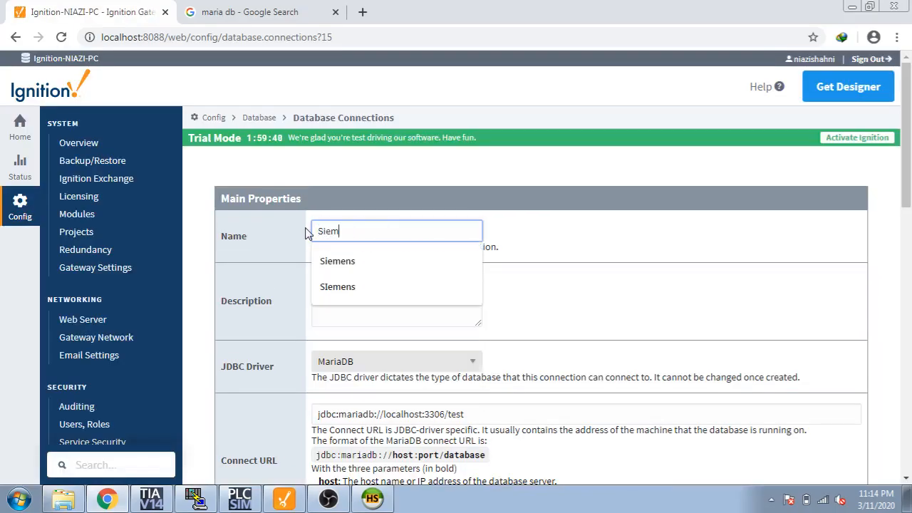
pyautogui.click(337, 261)
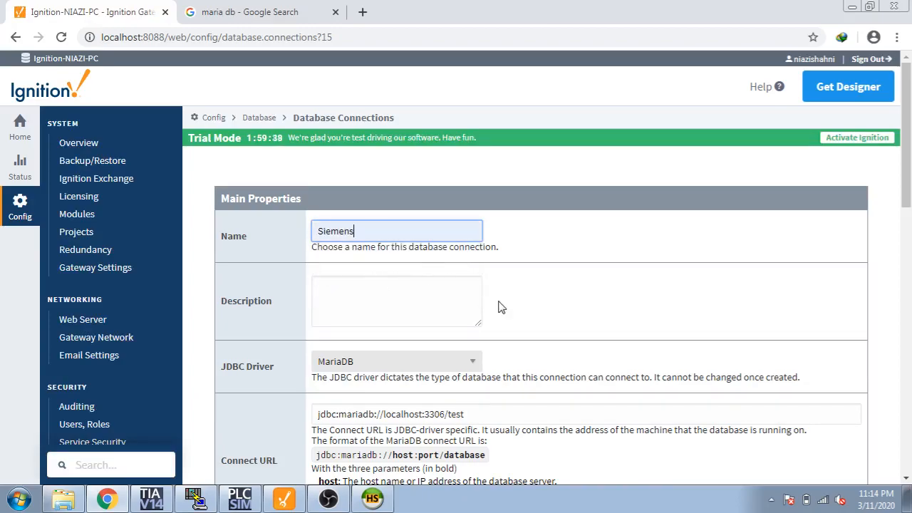
pyautogui.scroll(-3)
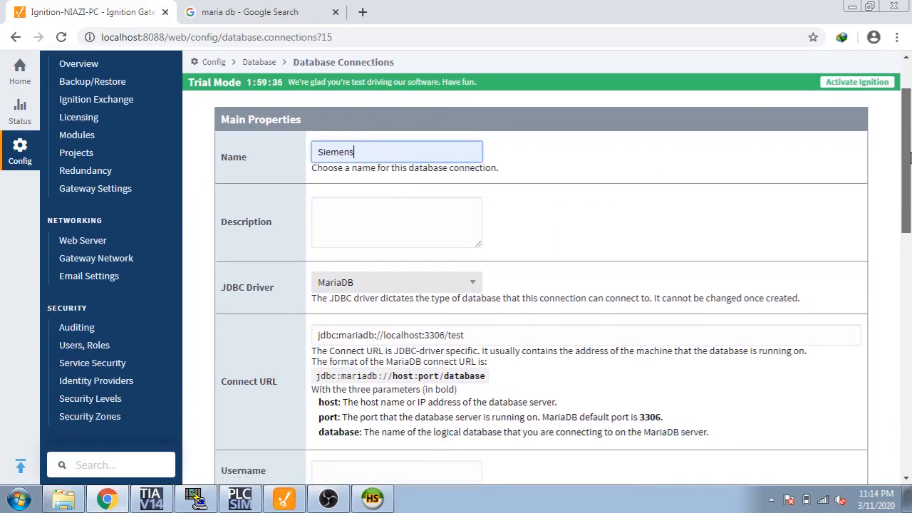
pyautogui.scroll(-3)
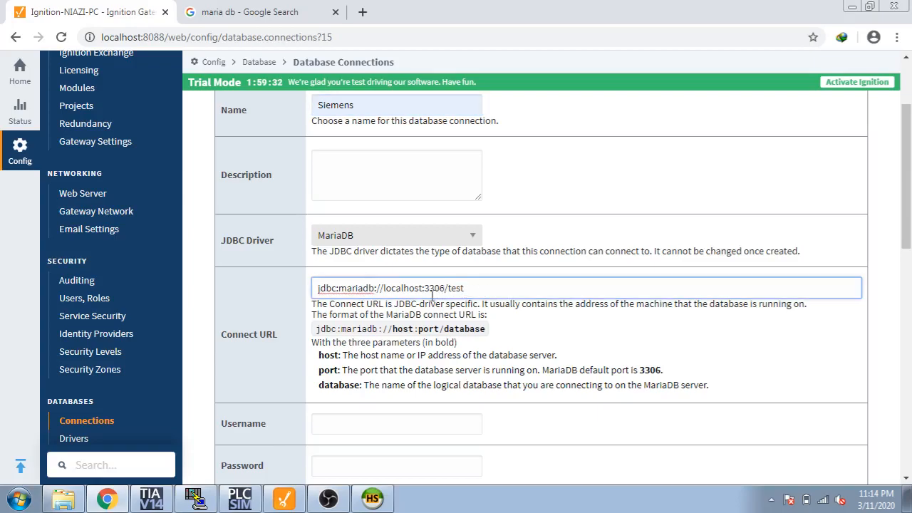
pyautogui.doubleClick(433, 287)
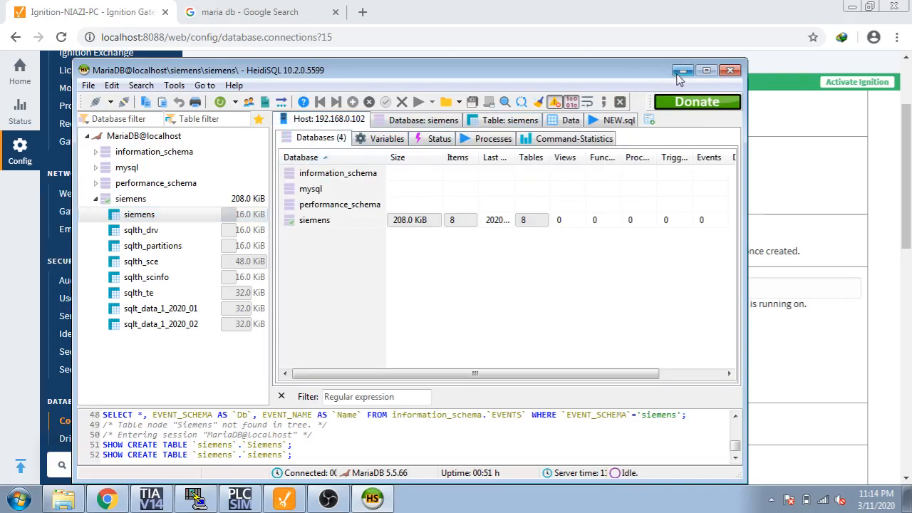
# Reopen HeidiSQL's session settings to confirm host 192.168.0.102 and port 3306.
pyautogui.click(682, 70)
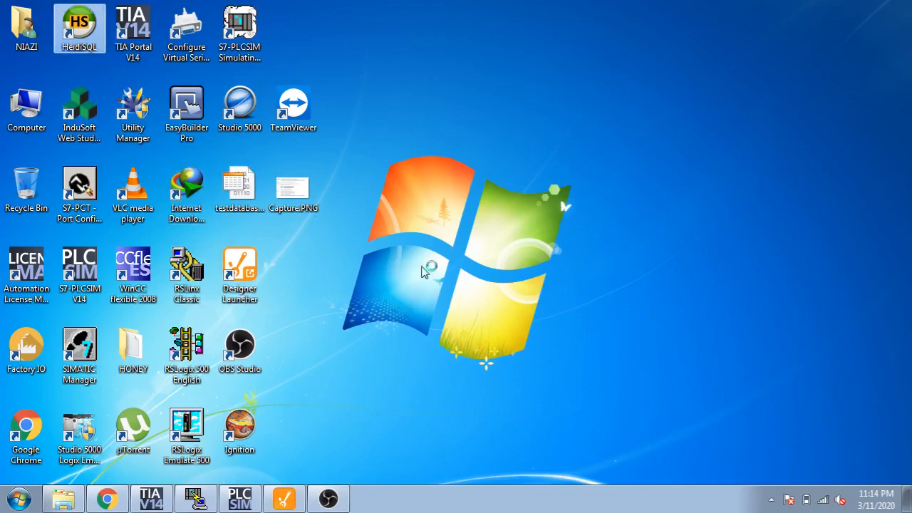
pyautogui.doubleClick(79, 28)
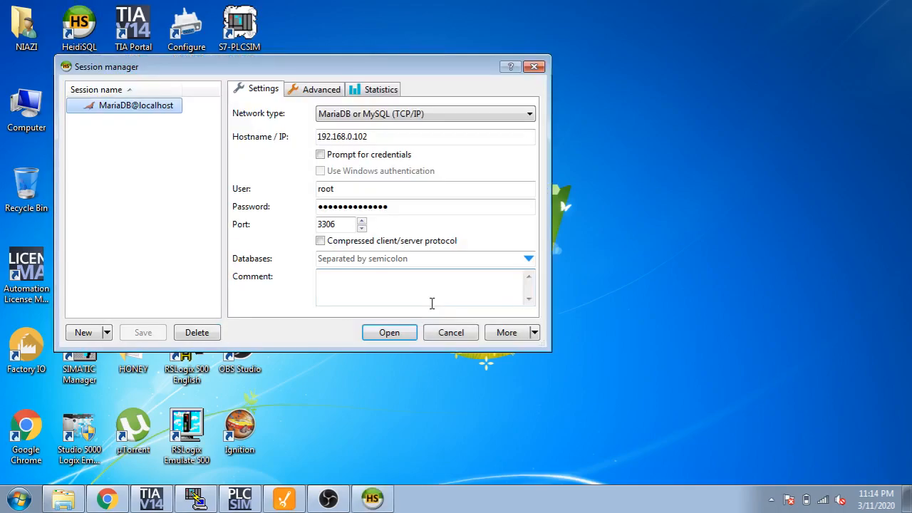
pyautogui.tripleClick(335, 224)
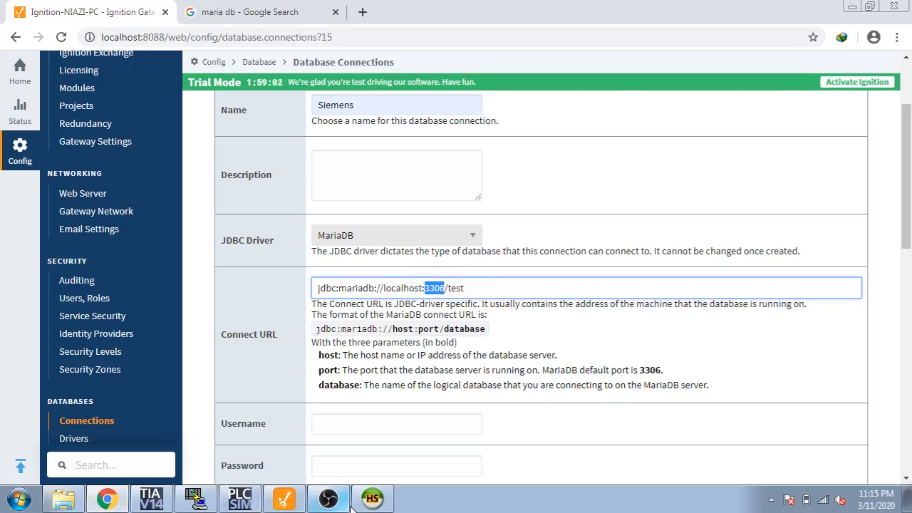
# Change the connect URL's database from test to siemens (jdbc:mariadb://localhost:3306/siemens).
pyautogui.click(374, 498)
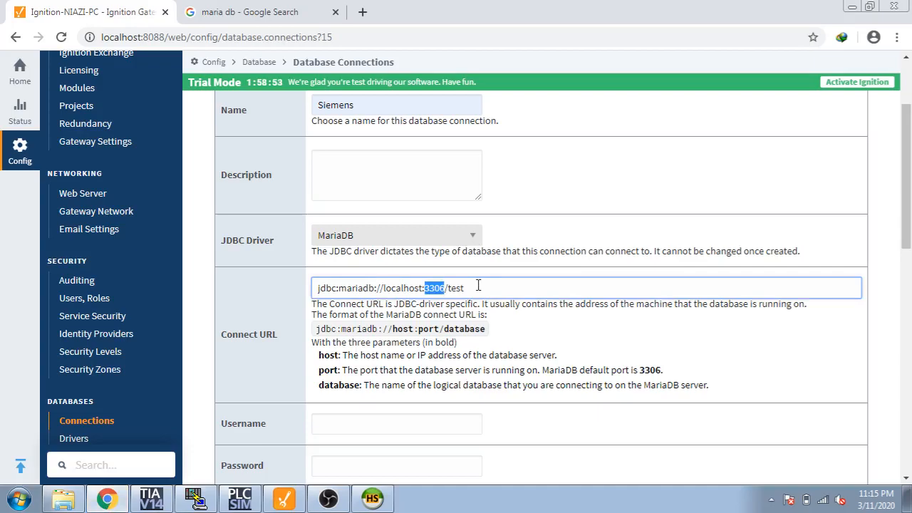
pyautogui.doubleClick(454, 288)
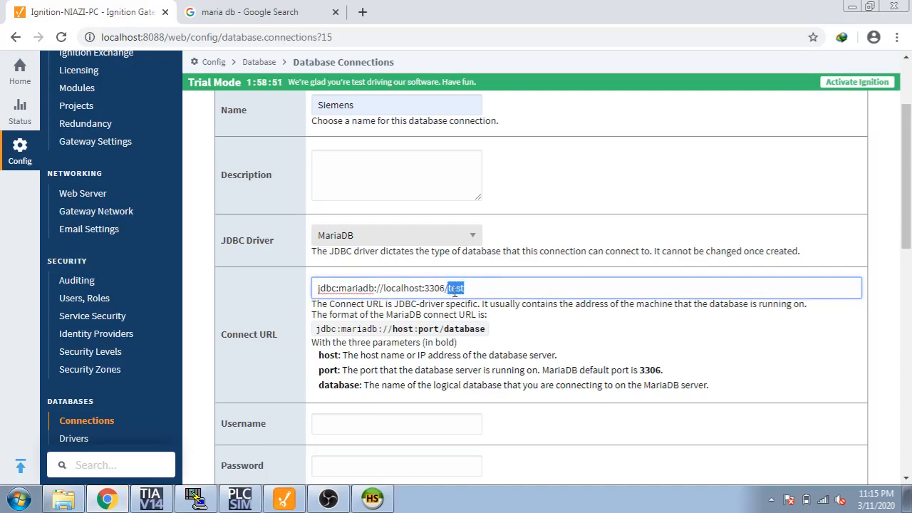
pyautogui.write('Siemens')
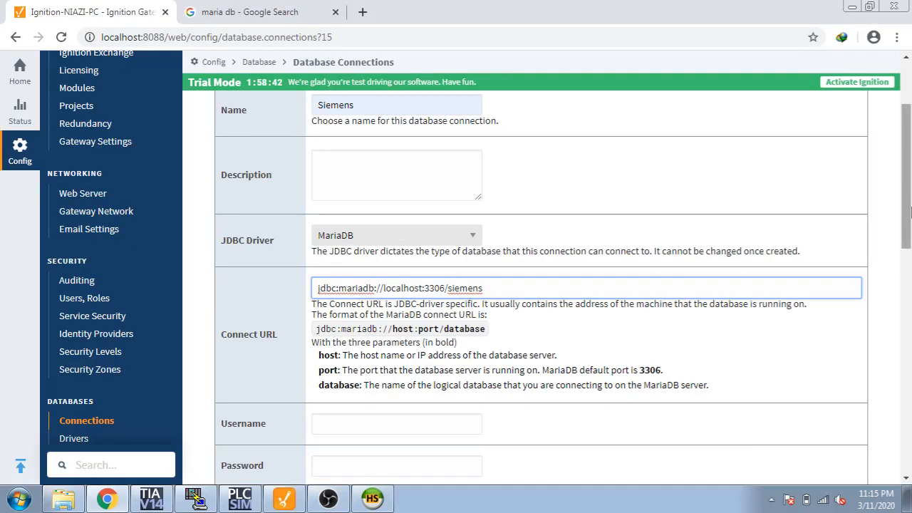
pyautogui.scroll(-3)
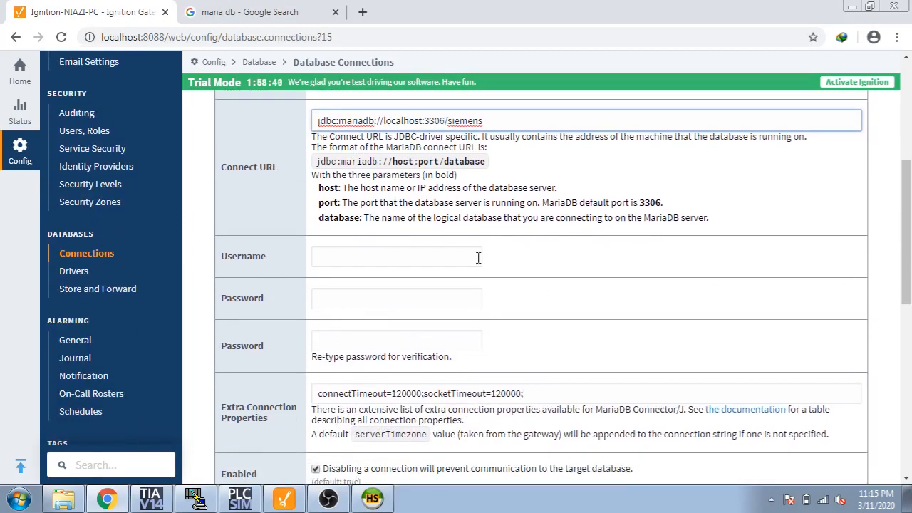
pyautogui.moveTo(447, 261)
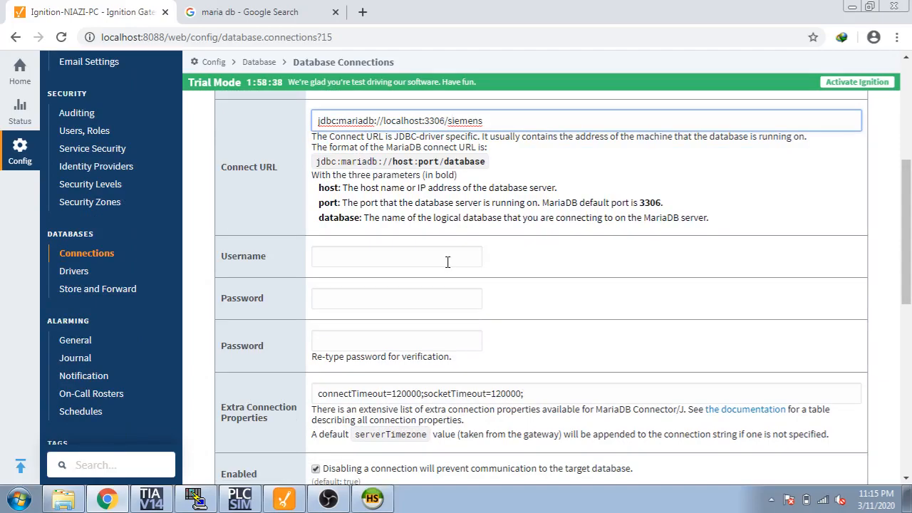
# Set the connection's username to root and enter and confirm its password.
pyautogui.click(396, 257)
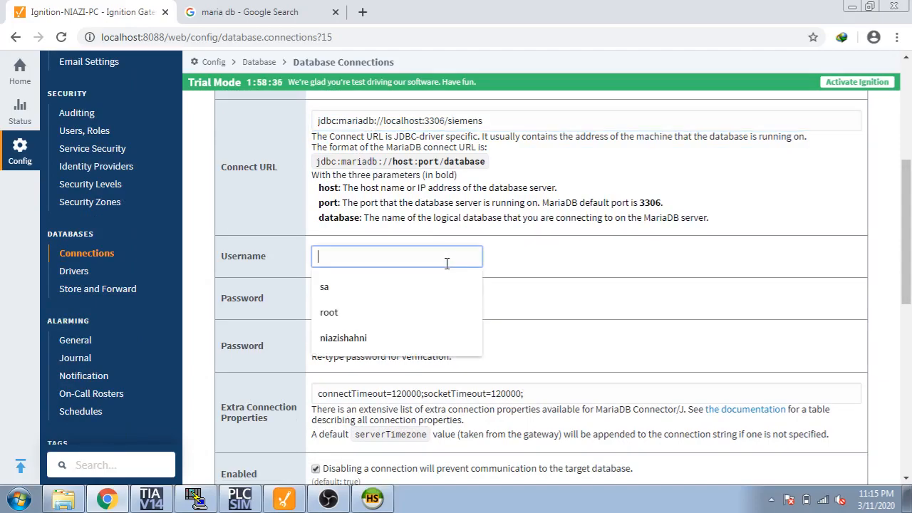
pyautogui.click(328, 312)
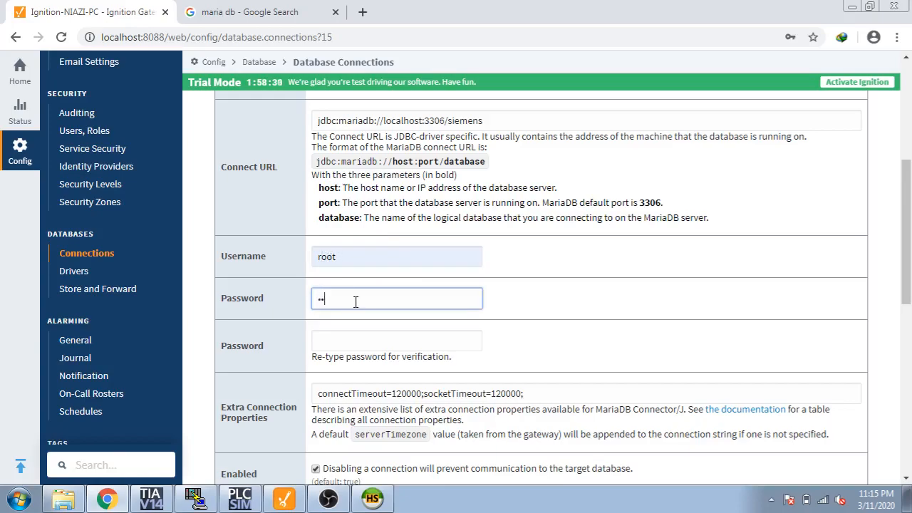
pyautogui.press('Backspace')
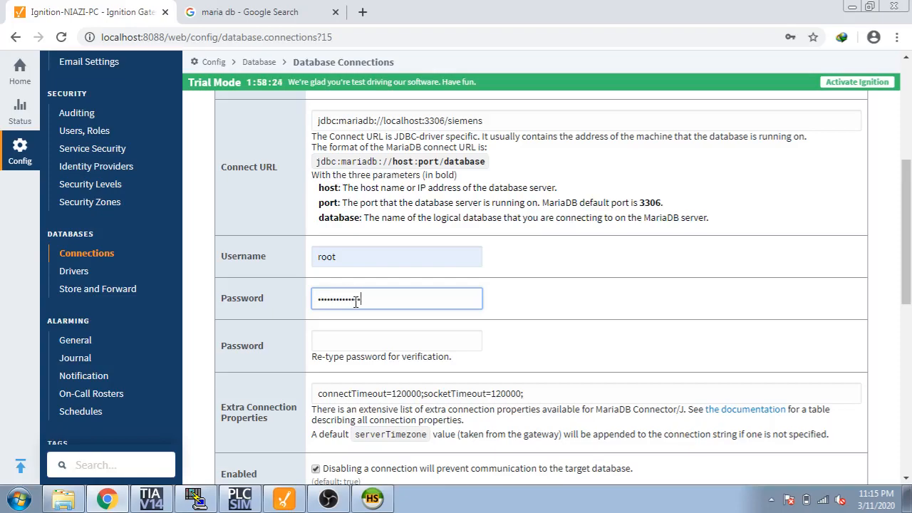
pyautogui.write('••••')
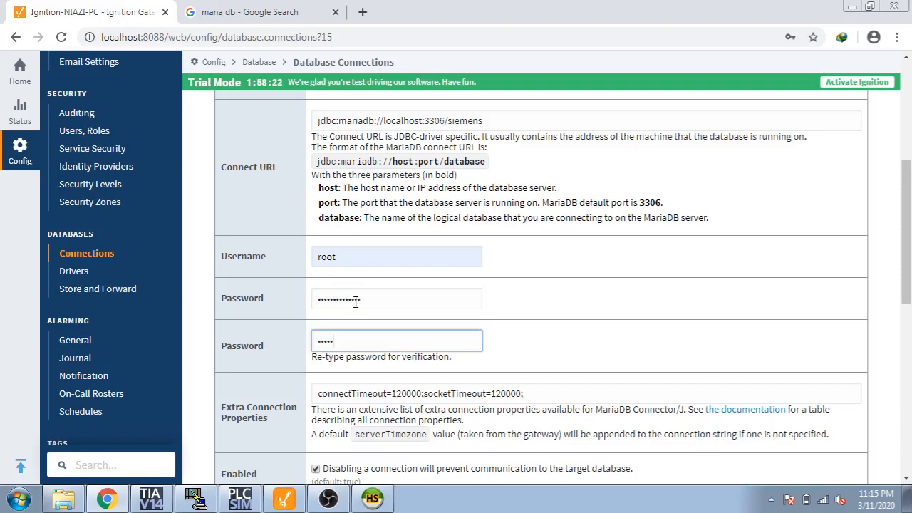
pyautogui.write('•••••••')
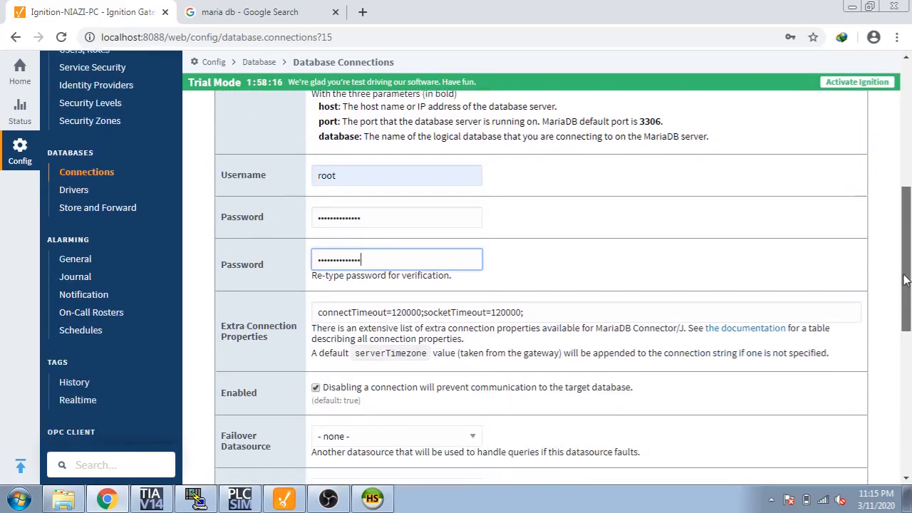
pyautogui.scroll(-3)
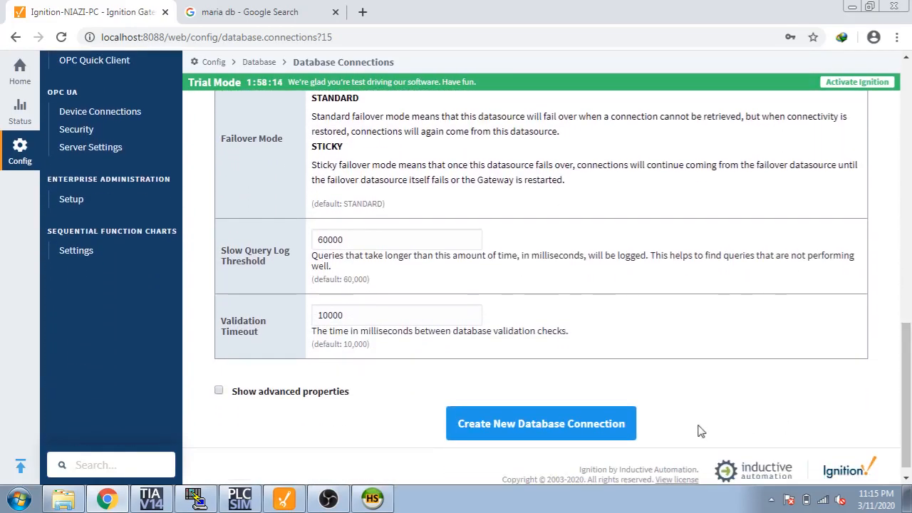
# Create the Siemens connection so it is listed with MariaDB driver and status Valid.
pyautogui.click(541, 423)
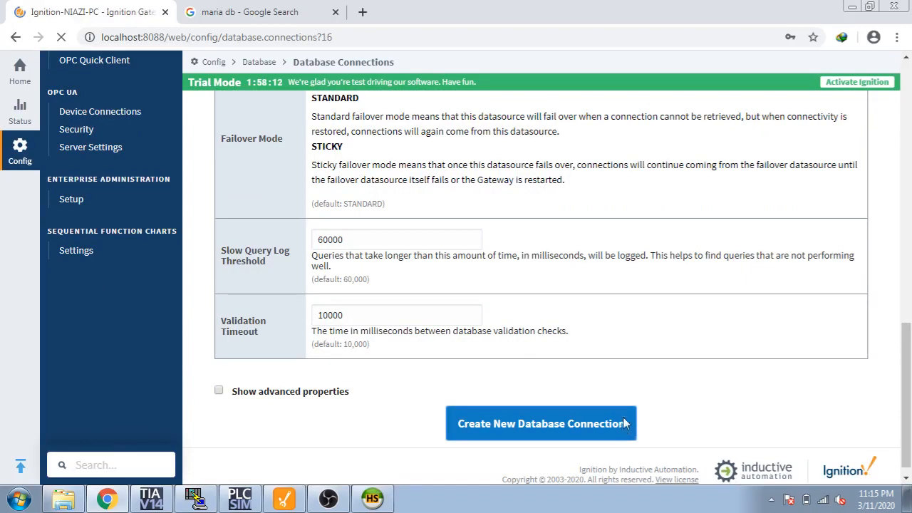
pyautogui.click(540, 423)
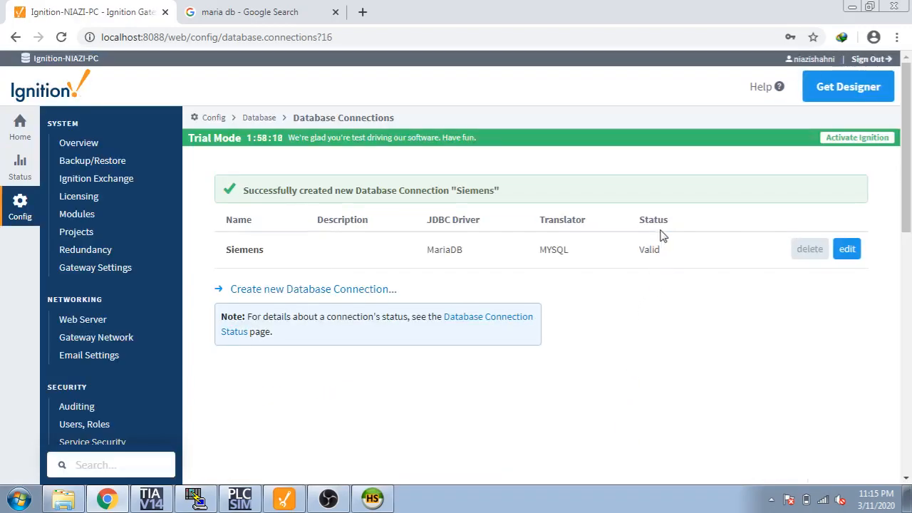
pyautogui.moveTo(577, 256)
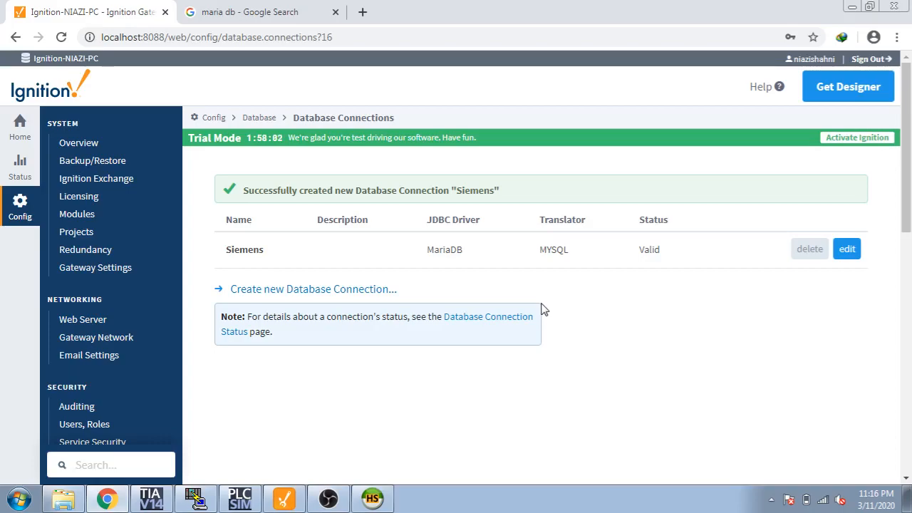
pyautogui.moveTo(483, 354)
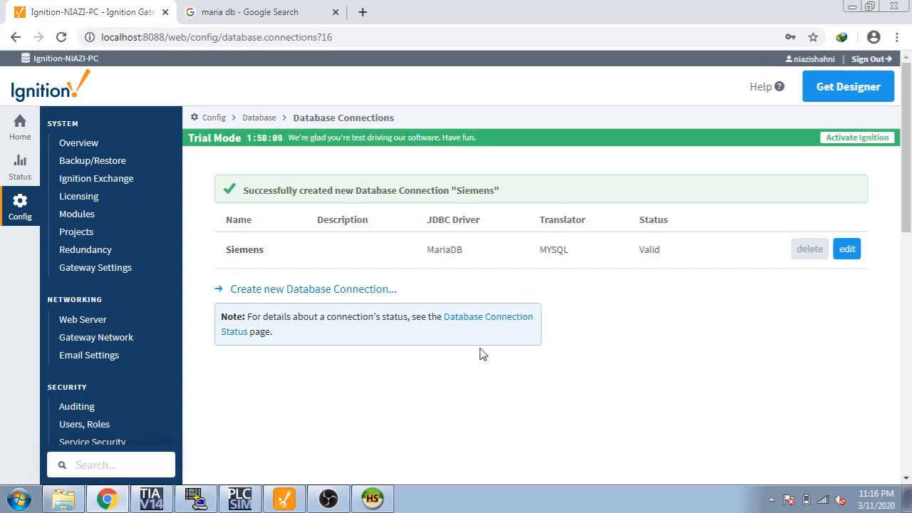
pyautogui.moveTo(453, 377)
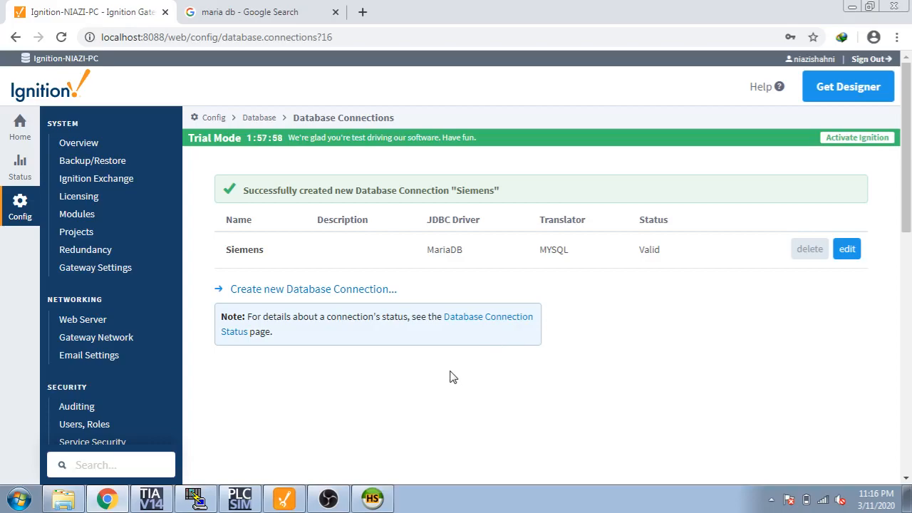
pyautogui.moveTo(421, 409)
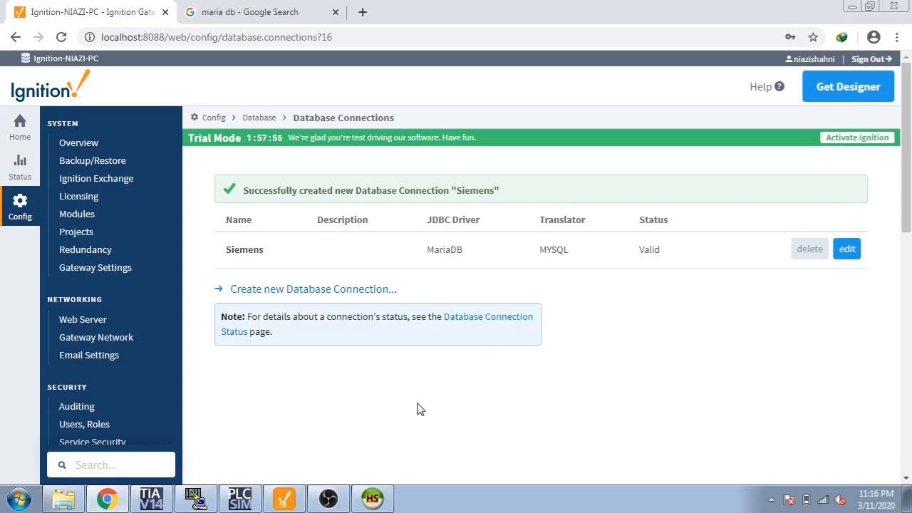